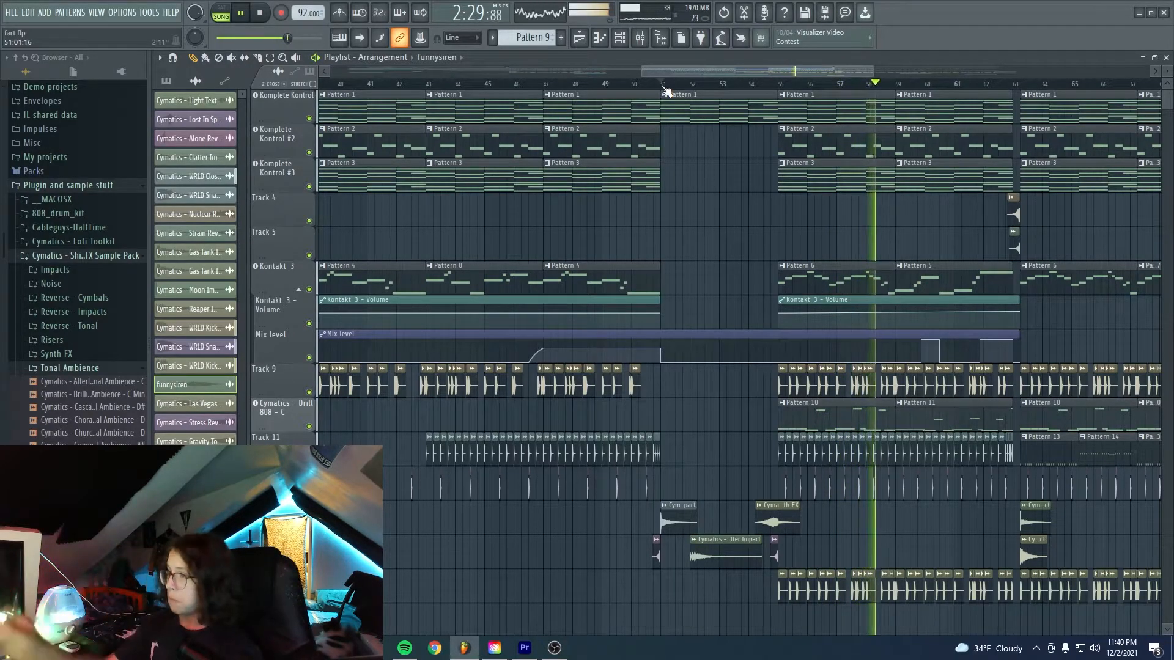
# Stop playback of the fart.flp arrangement, returning the song position to the start
pyautogui.click(259, 12)
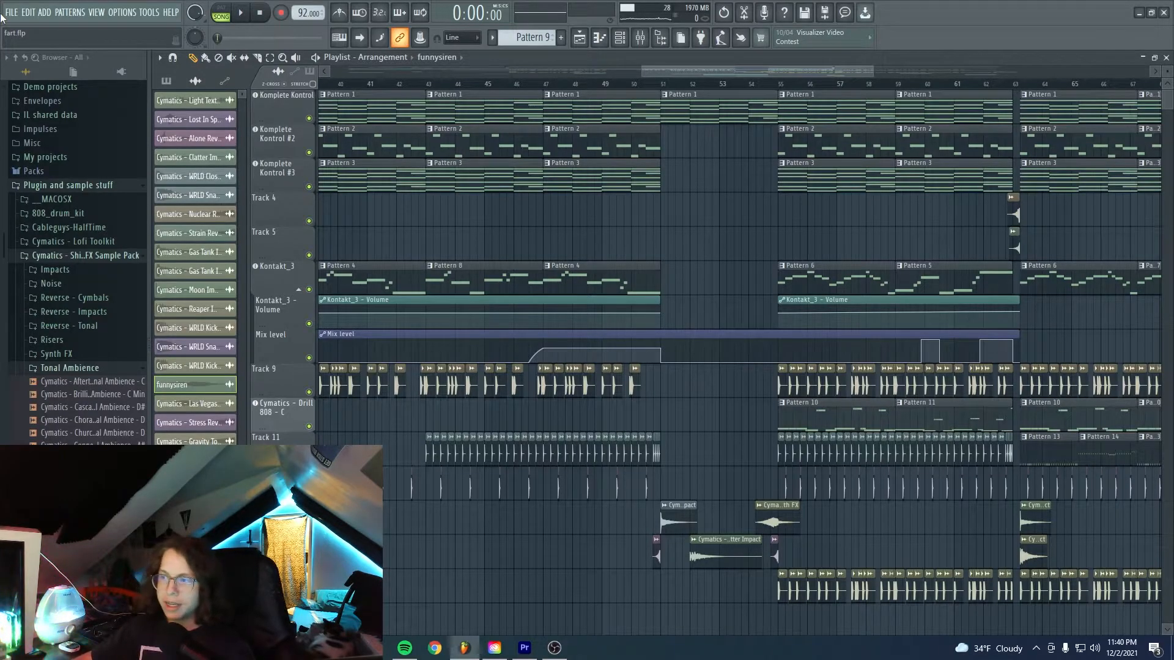
# Load the saved project newera2.flp and play its arrangement in the Playlist
pyautogui.click(11, 13)
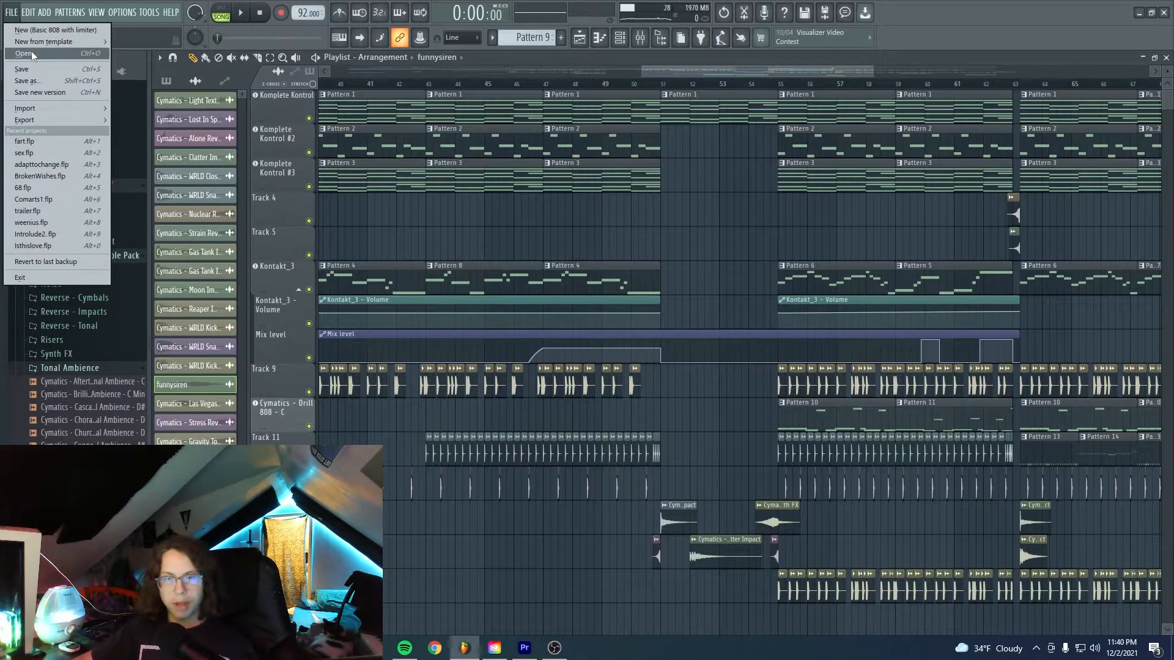
pyautogui.click(25, 52)
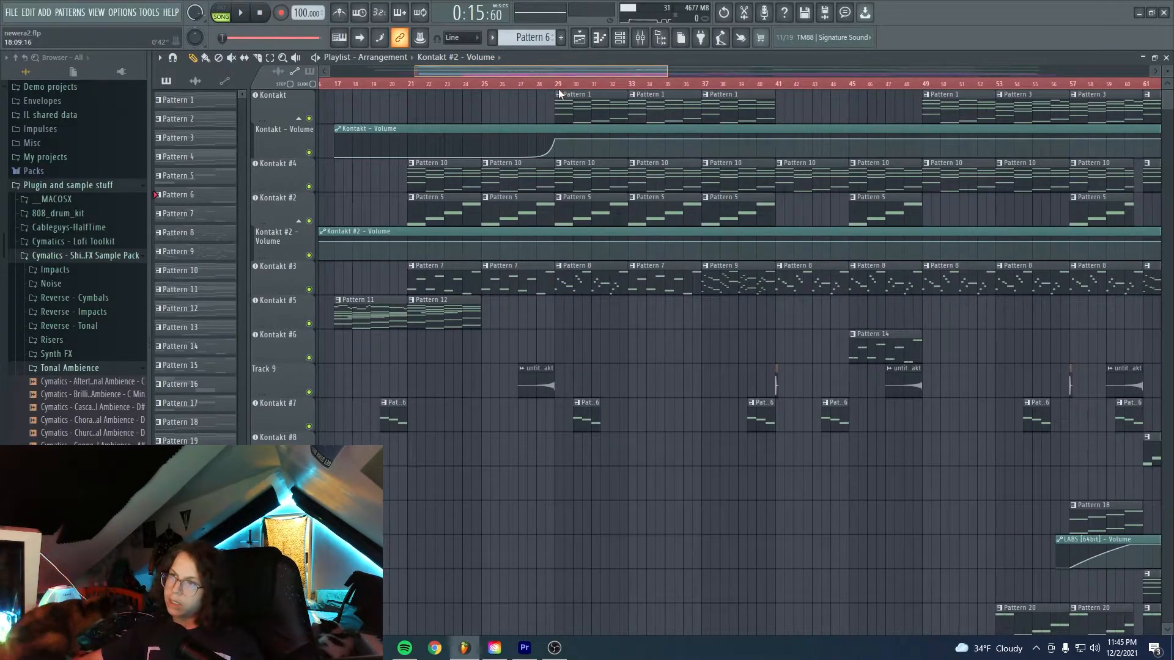
pyautogui.hscroll(3)
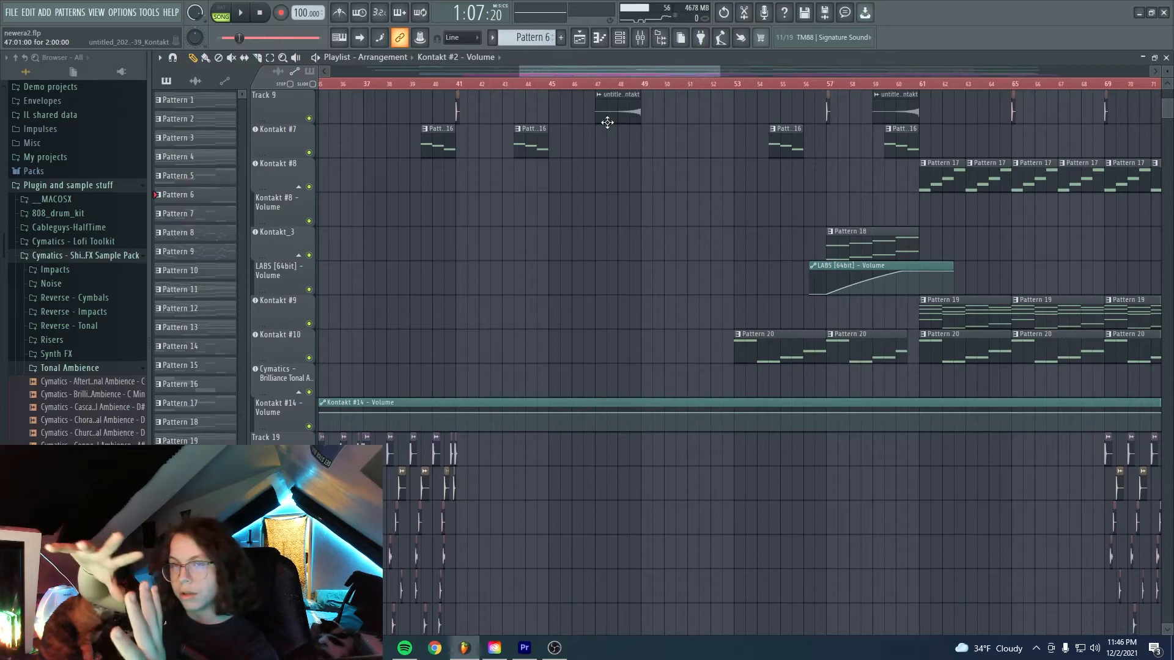
pyautogui.scroll(3)
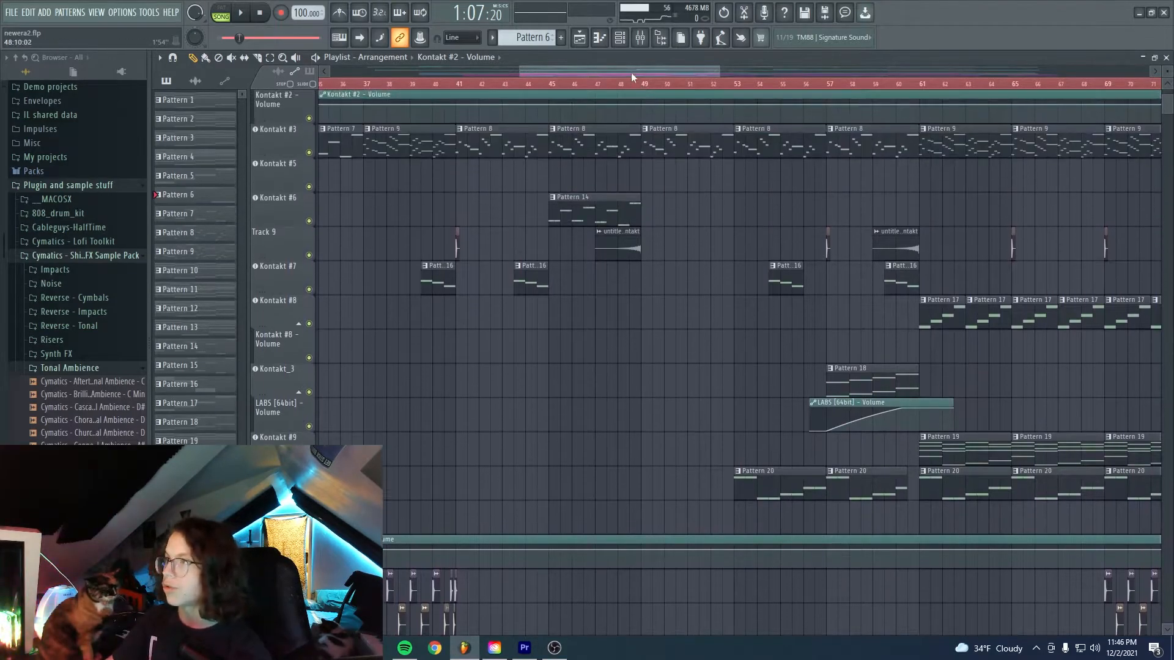
pyautogui.hscroll(3)
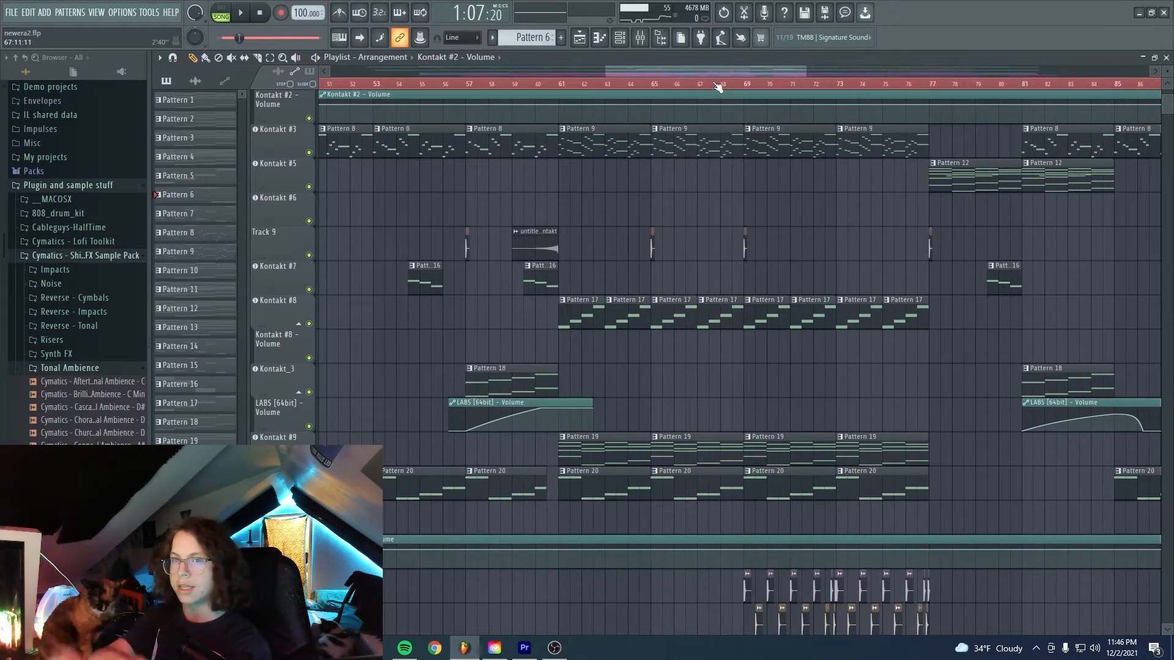
pyautogui.click(241, 12)
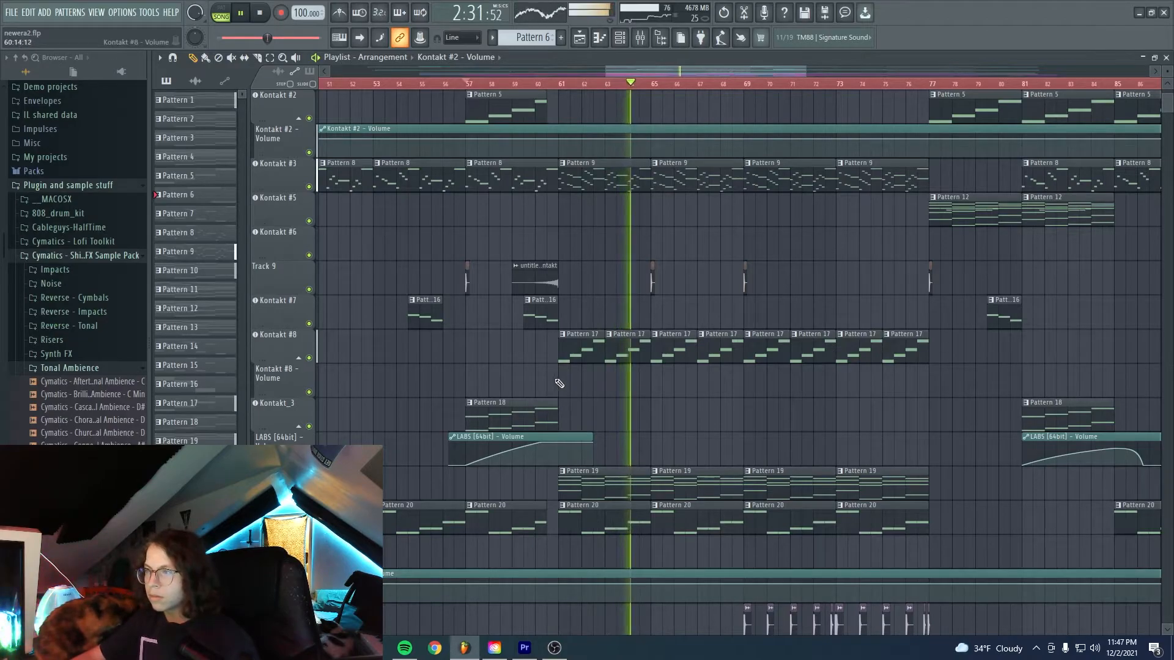
# Stop newera2's playback and show the mixer with its Kontakt insert tracks
pyautogui.click(259, 13)
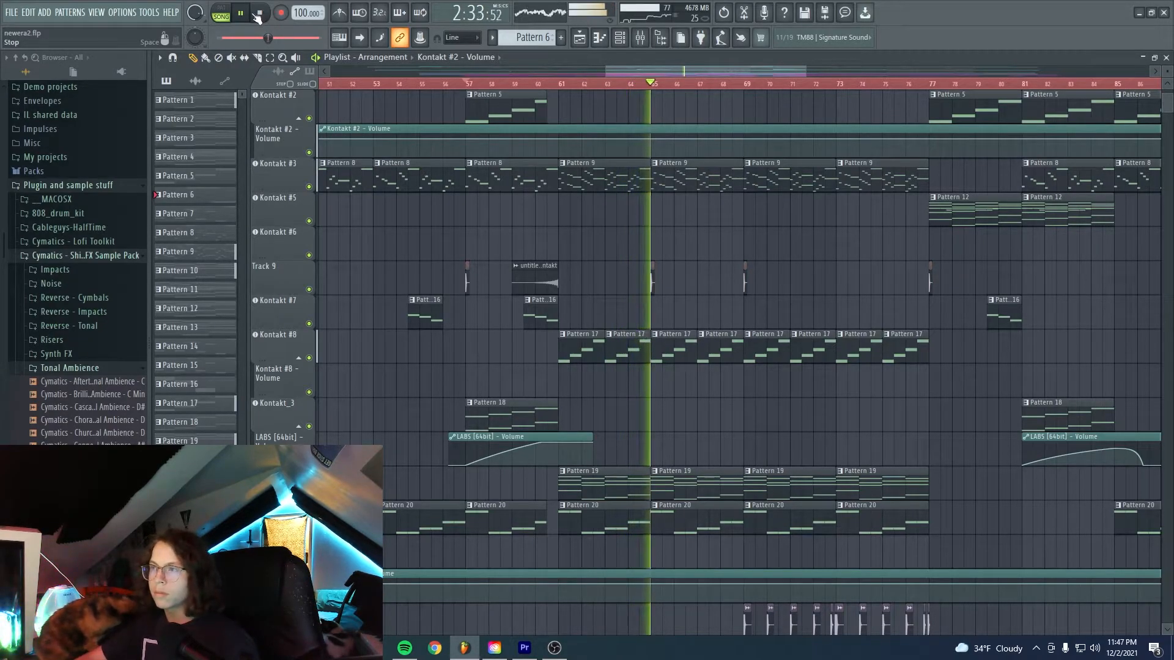
pyautogui.click(259, 12)
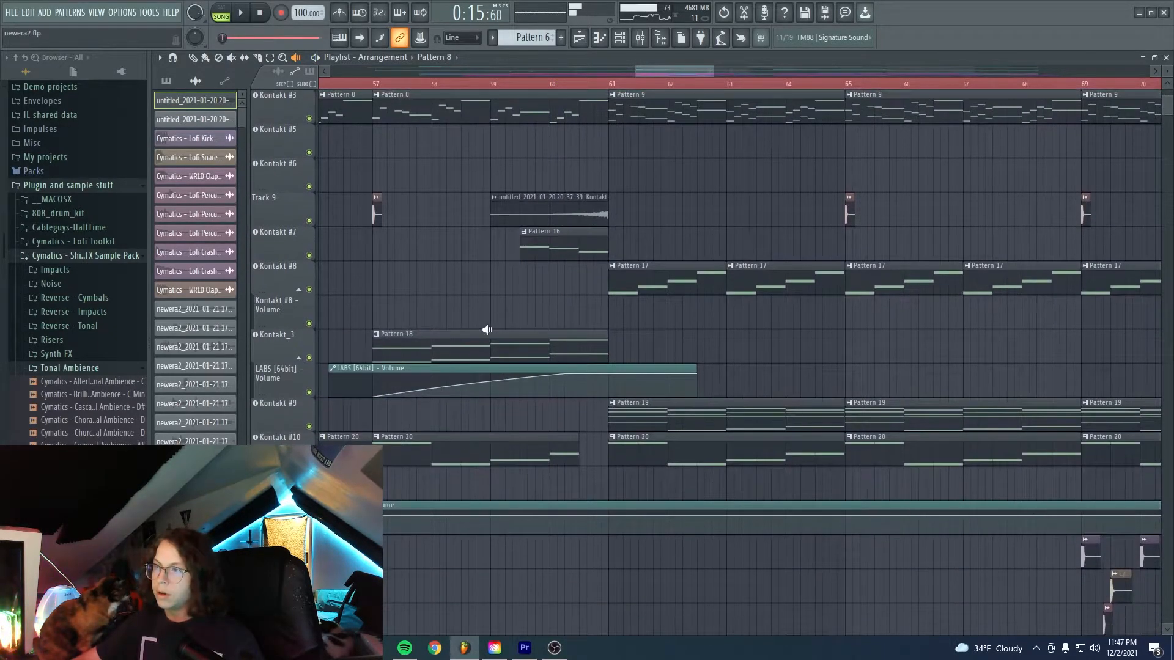
pyautogui.click(240, 12)
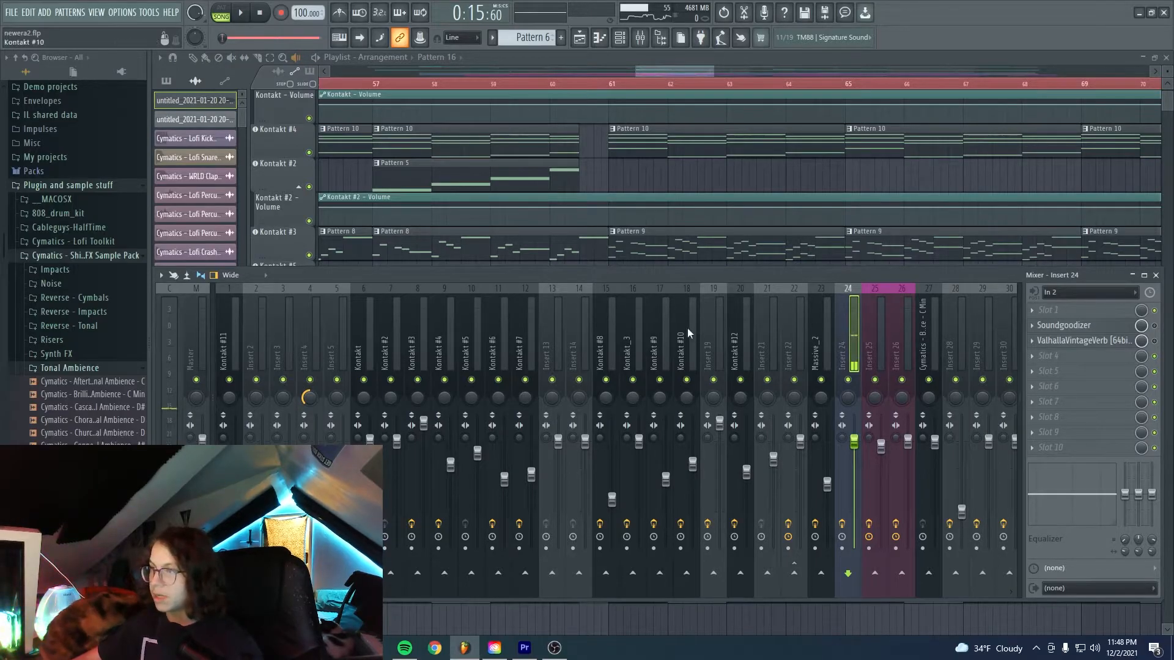
# Hide the mixer, replay newera2 from around bar 60, stop, and zoom out the whole song
pyautogui.click(240, 12)
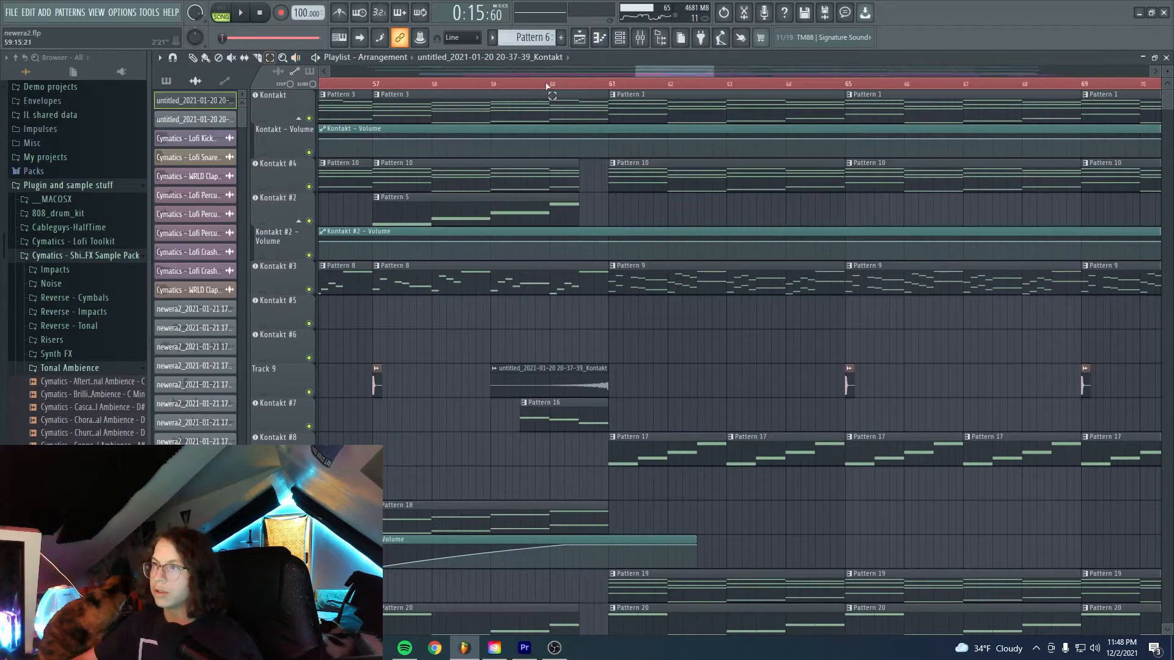
pyautogui.click(240, 12)
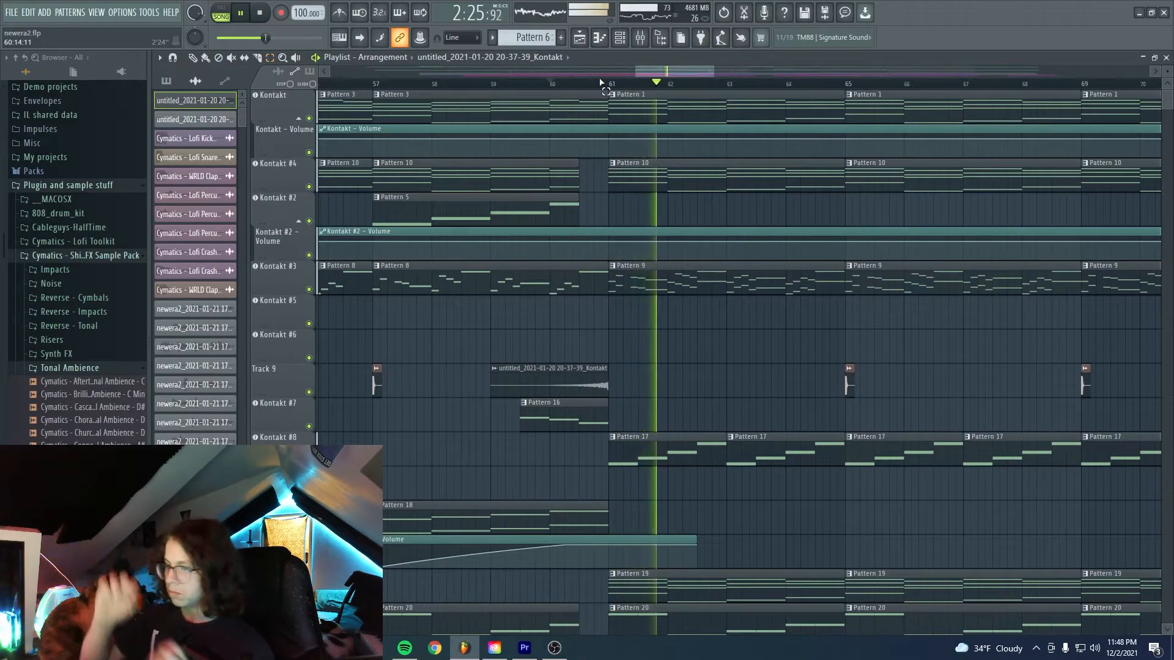
pyautogui.click(259, 13)
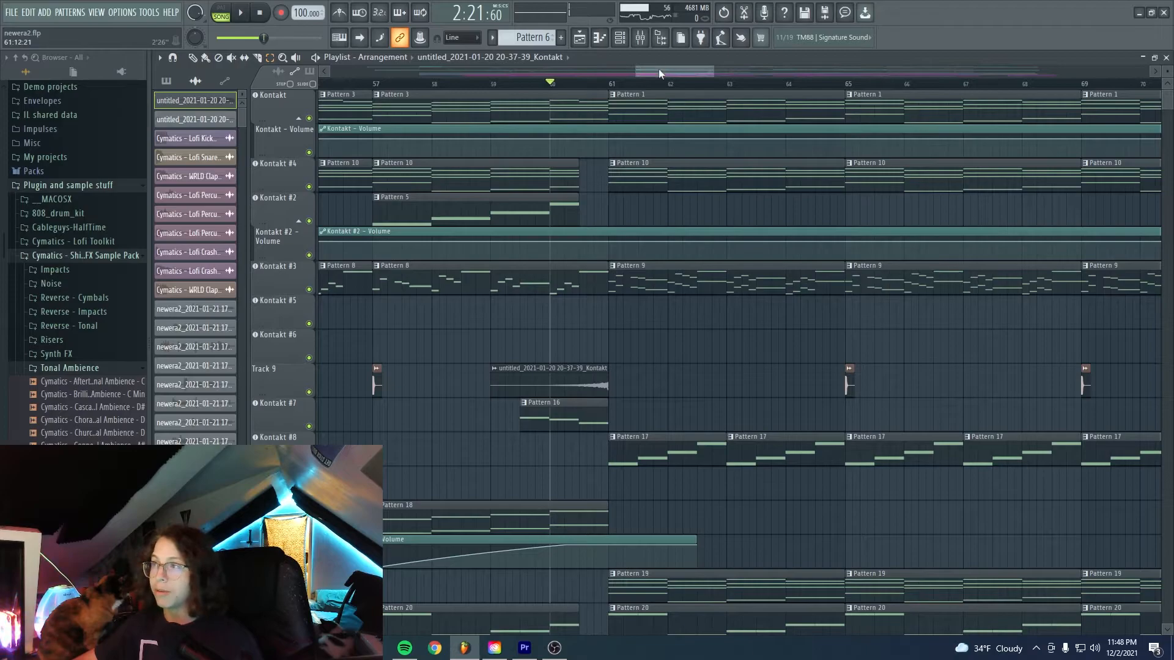
pyautogui.scroll(-3)
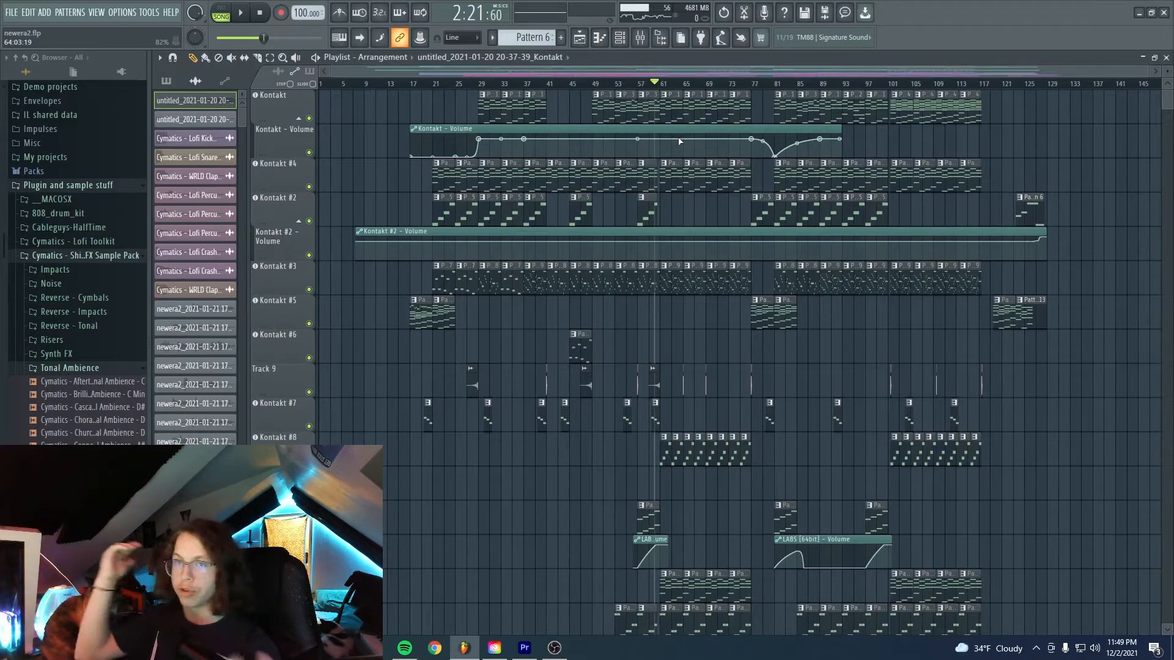
# Save changes to newera2.flp and load the project weenius.flp into the Playlist
pyautogui.click(11, 13)
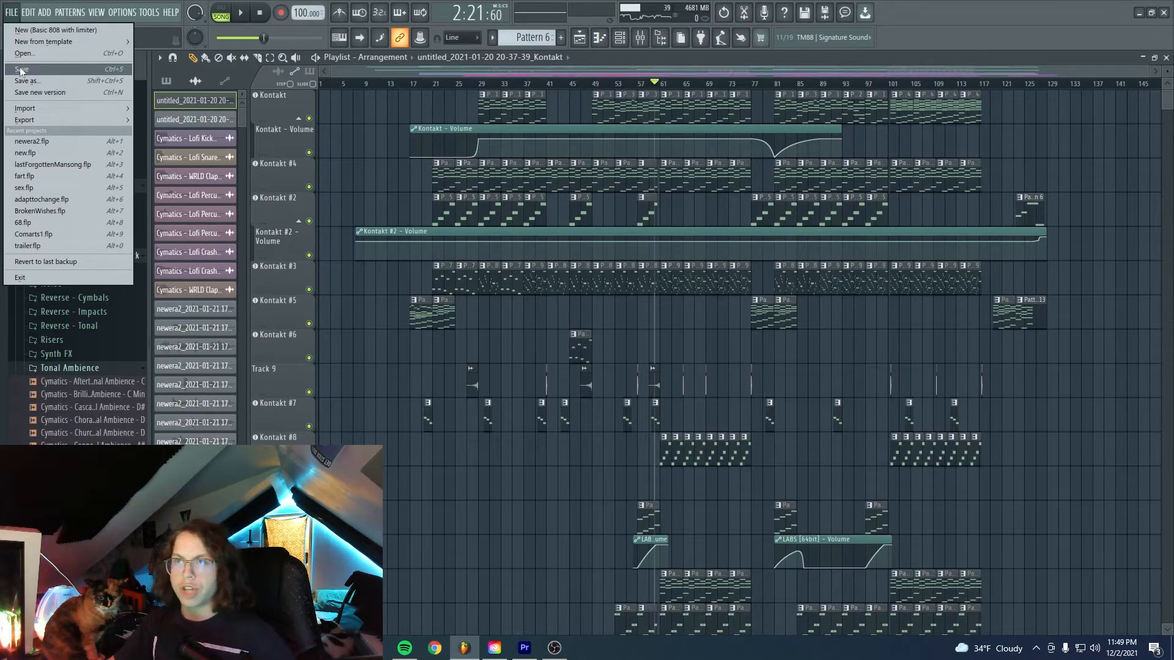
pyautogui.moveTo(24, 53)
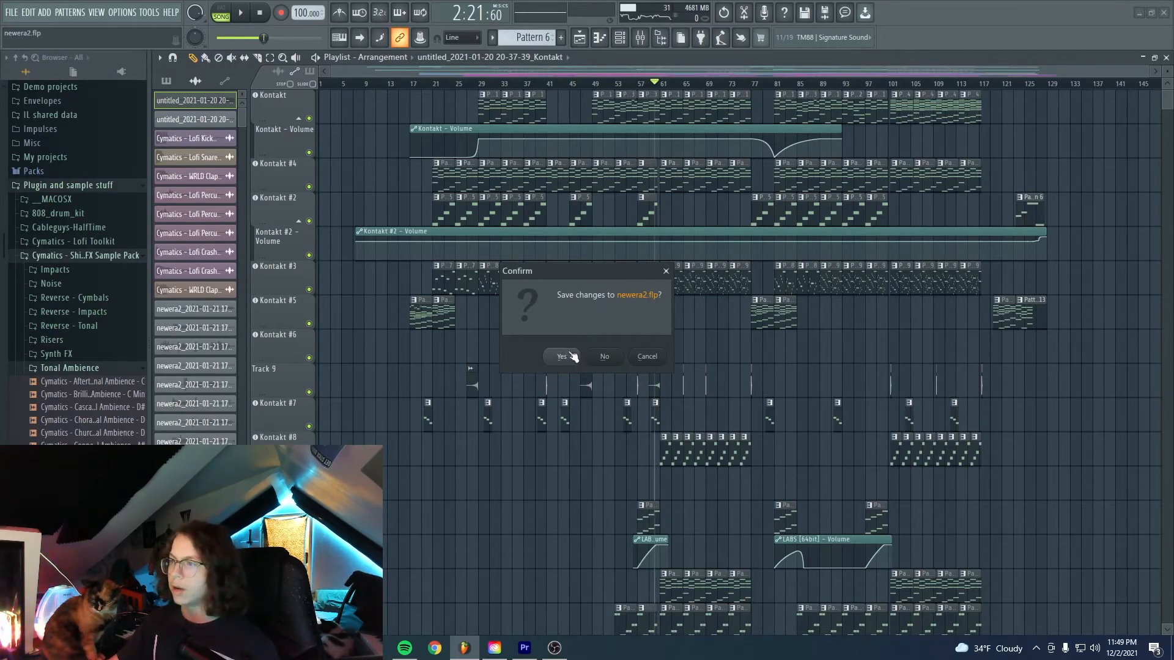
pyautogui.click(561, 356)
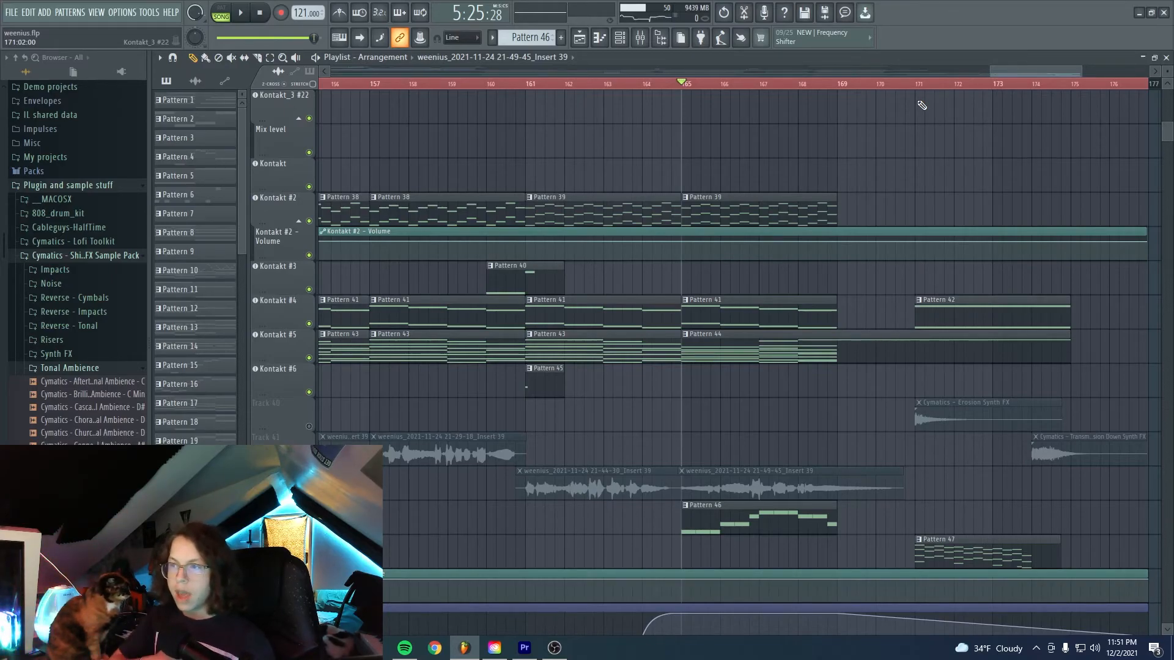
# Scroll the weenius Playlist to bars 105–145 and bring up the project file options
pyautogui.hscroll(-3)
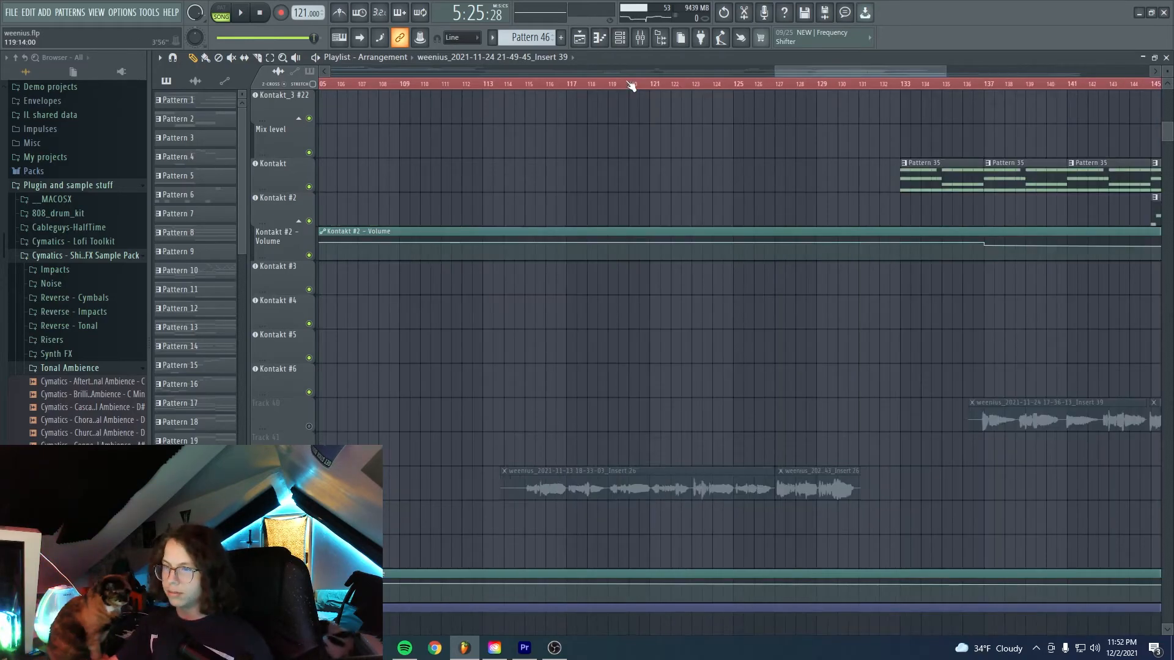
pyautogui.moveTo(602, 95)
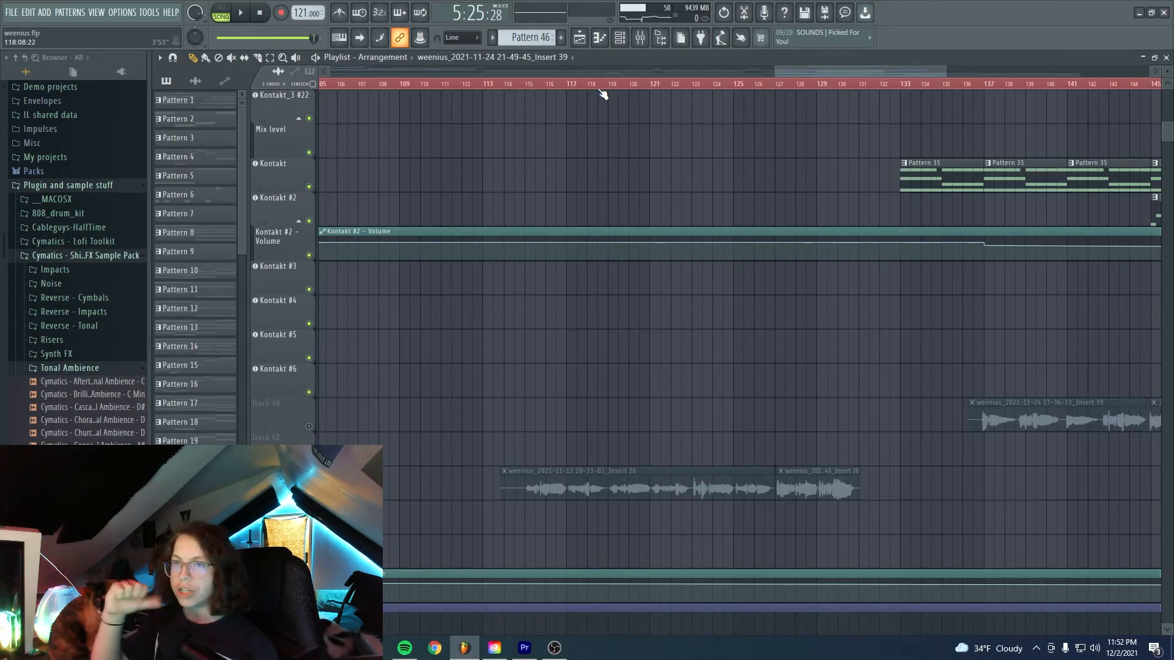
pyautogui.click(11, 13)
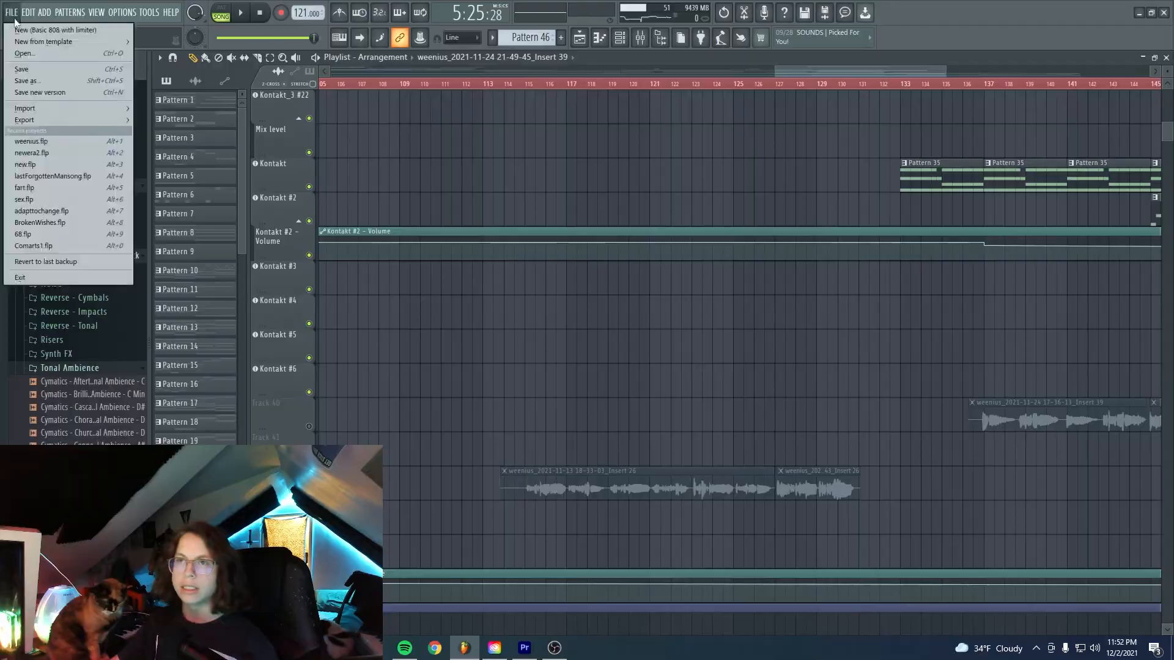